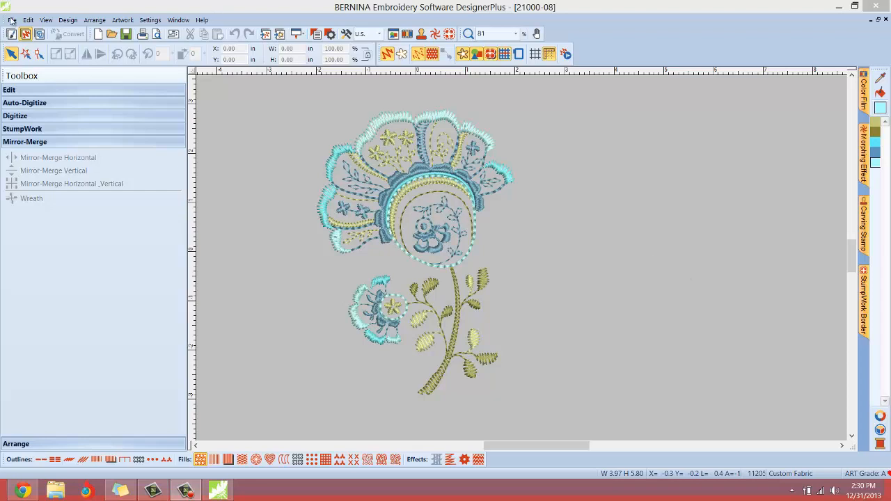
- Open the file-related commands to prepare for inserting another embroidery
left_click(11, 20)
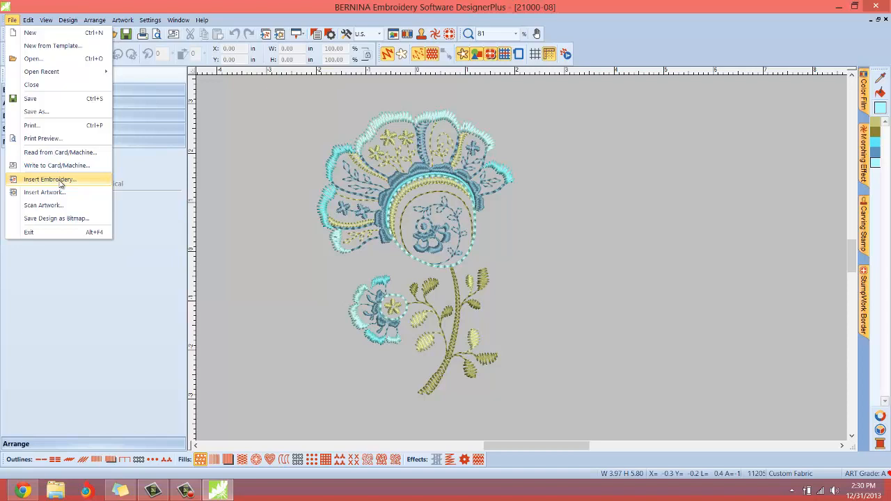
mouse_move(45, 193)
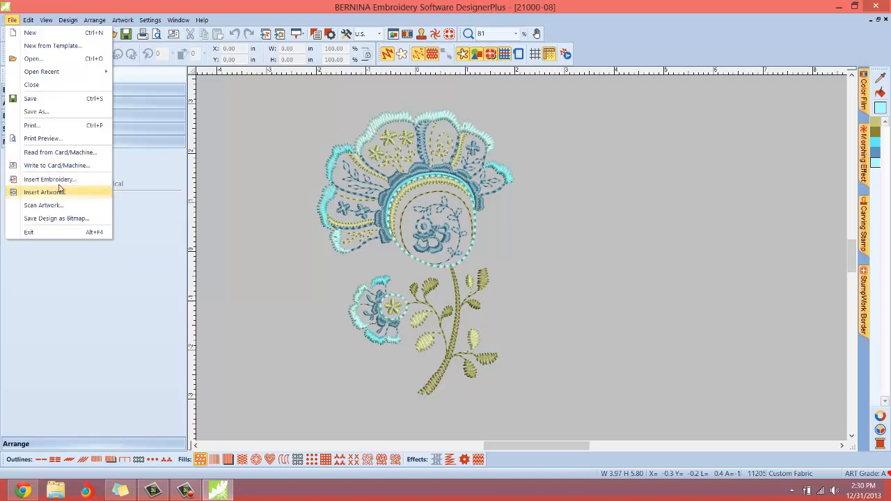
mouse_move(50, 180)
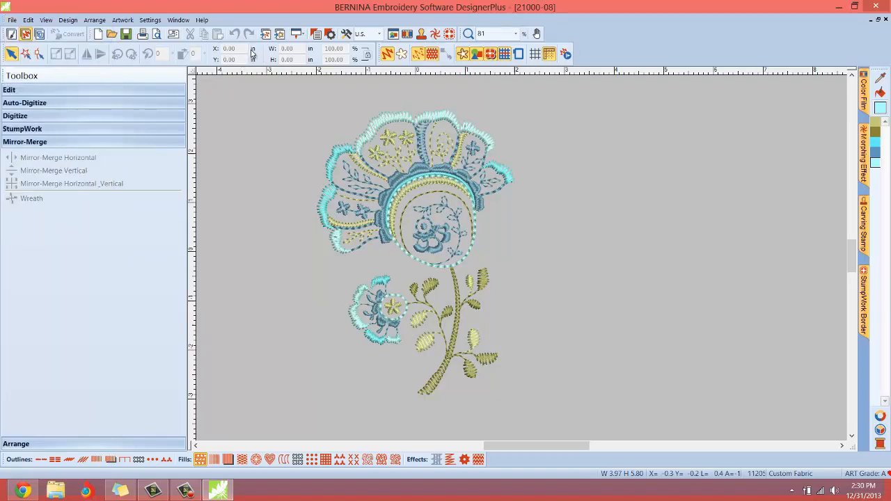
mouse_move(265, 34)
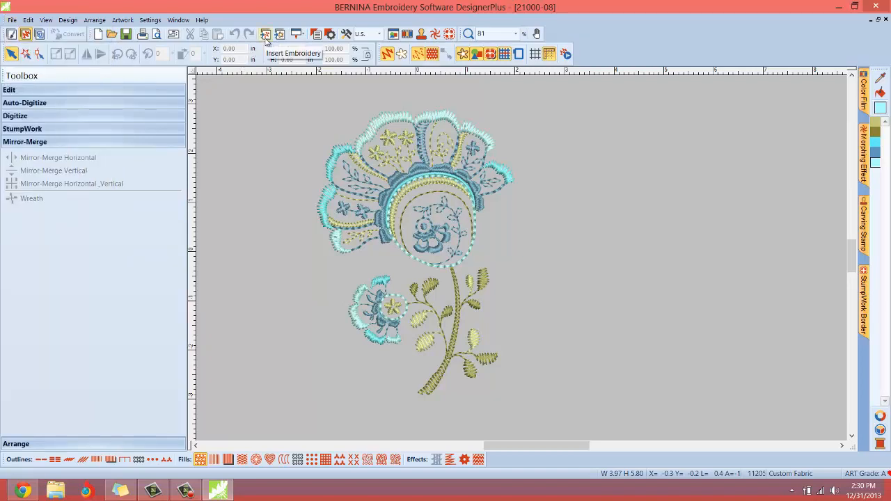
mouse_move(265, 33)
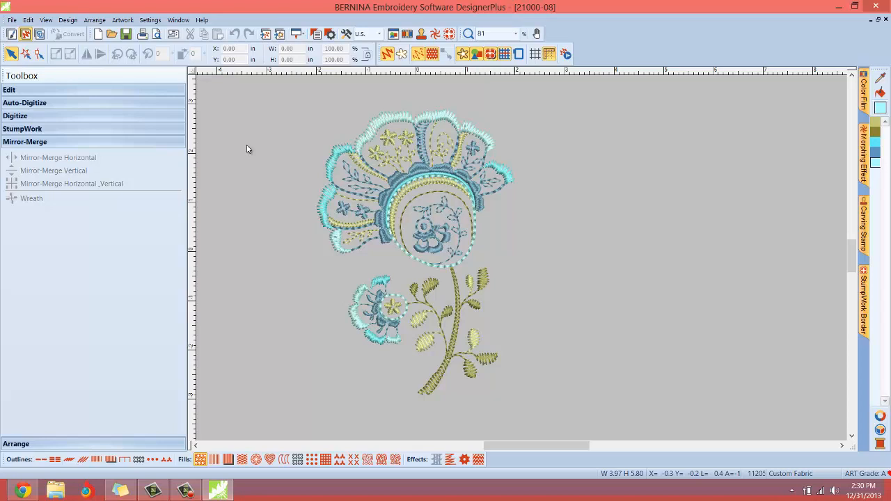
mouse_move(448, 237)
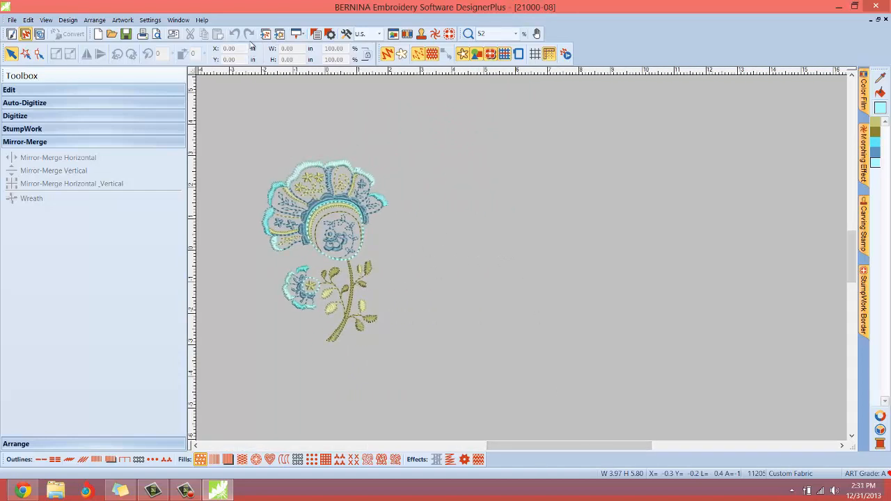
mouse_move(264, 34)
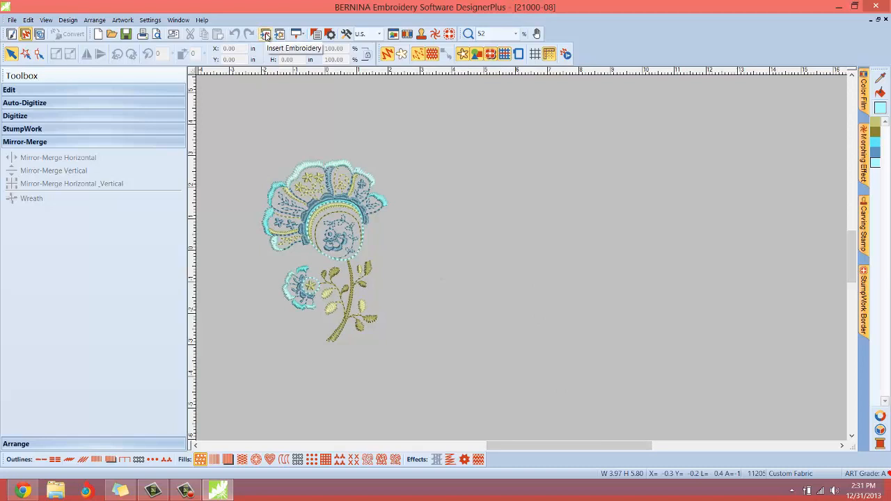
- In the Insert Embroidery dialog, browse the Jump Drive and select the 21000-01 dragonfly design
left_click(265, 34)
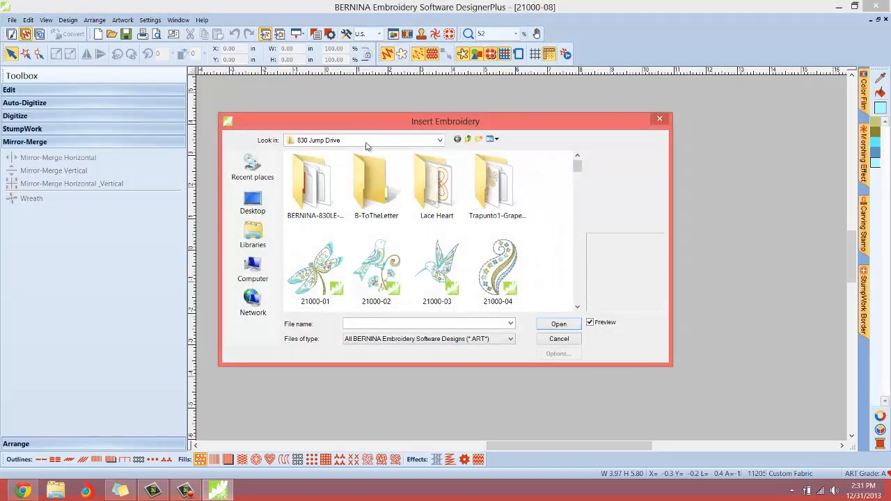
mouse_move(544, 291)
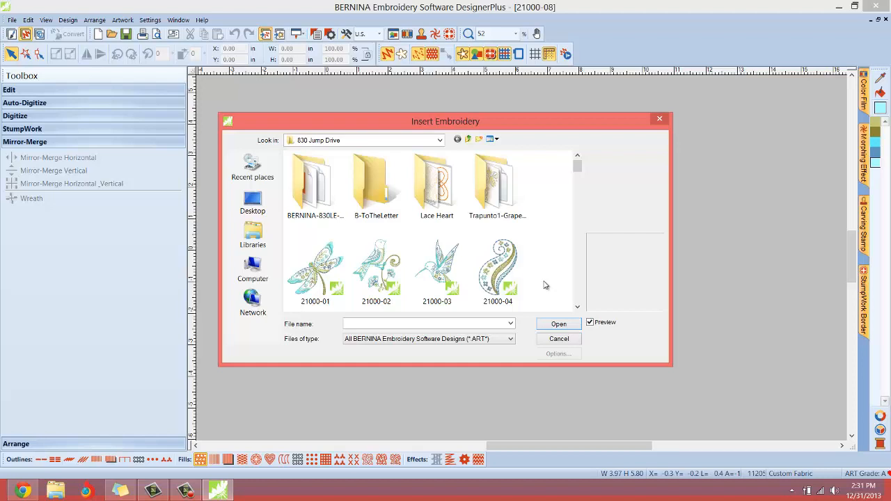
mouse_move(579, 304)
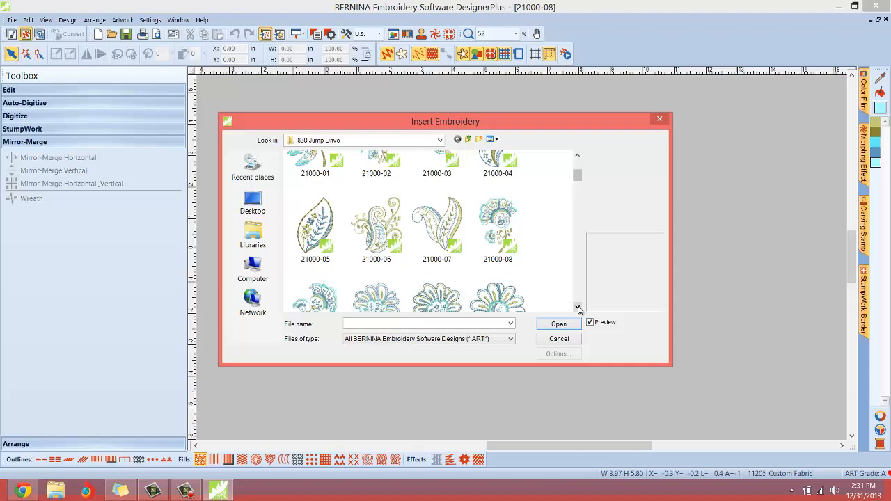
left_click(578, 156)
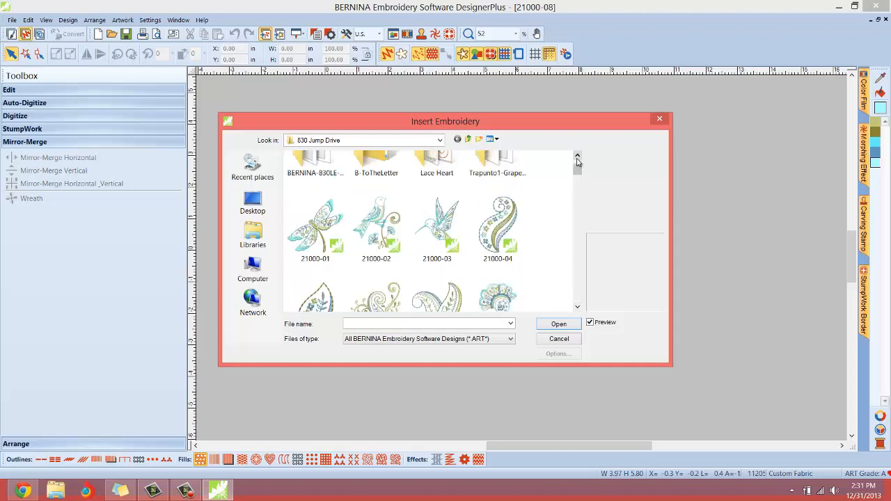
mouse_move(315, 222)
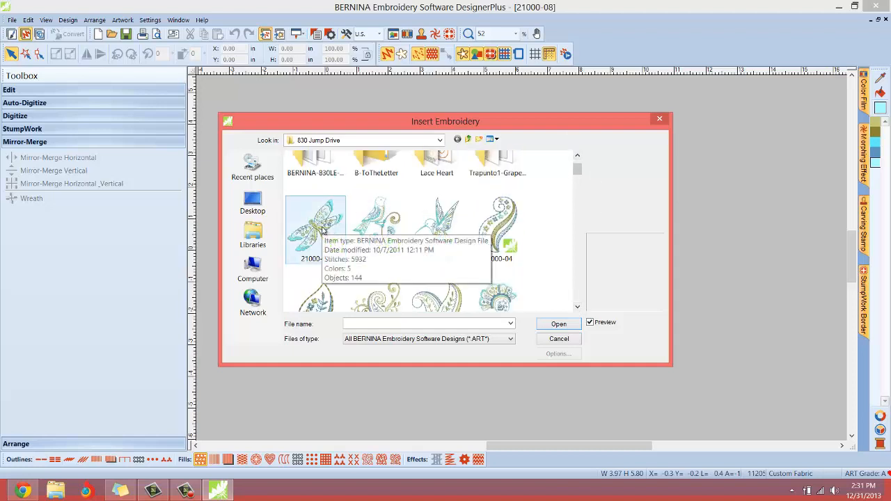
left_click(314, 222)
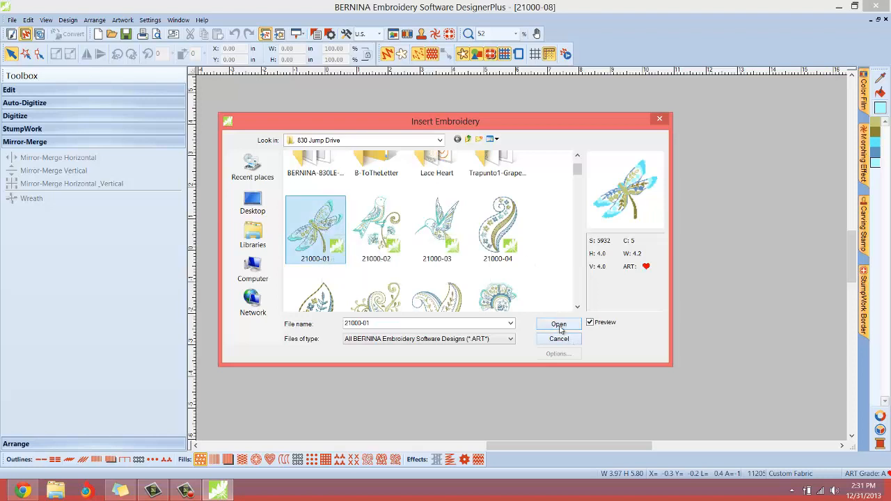
- Insert the 21000-01 dragonfly design onto the canvas beside the flower
left_click(557, 323)
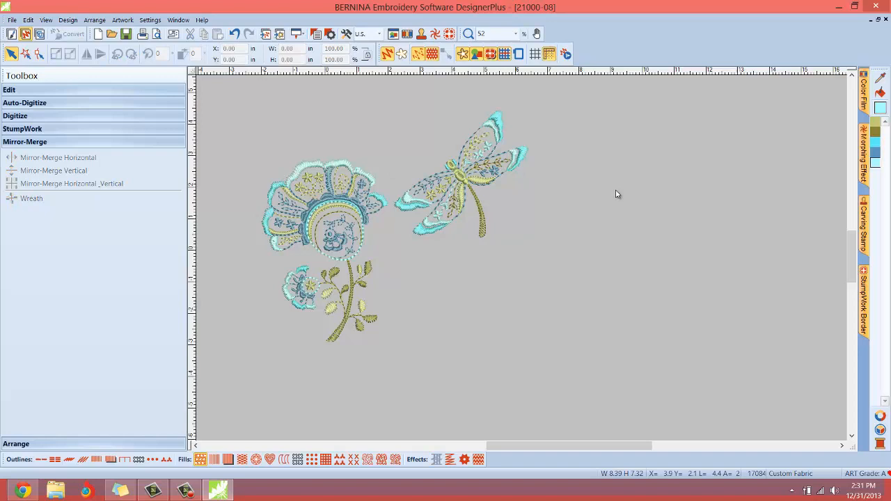
mouse_move(263, 142)
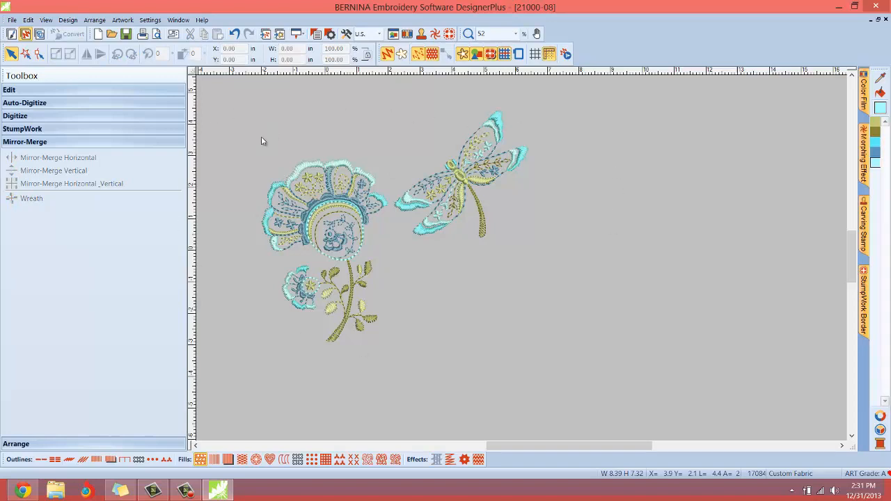
mouse_move(552, 181)
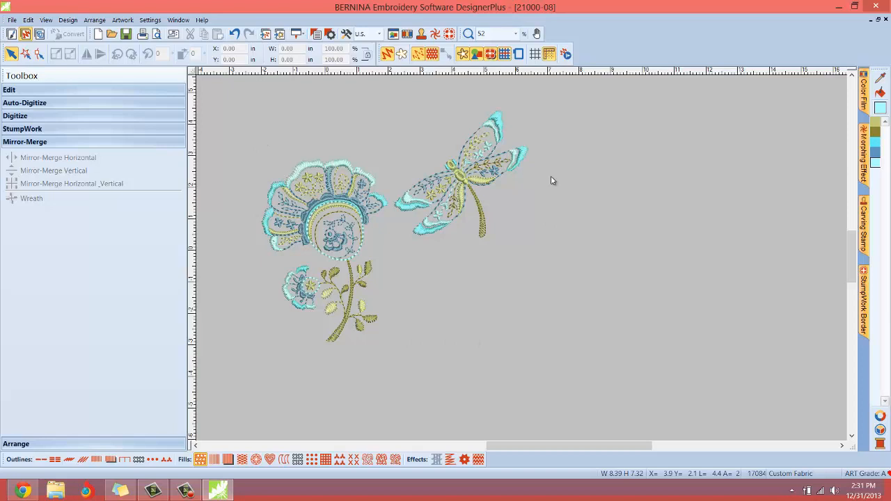